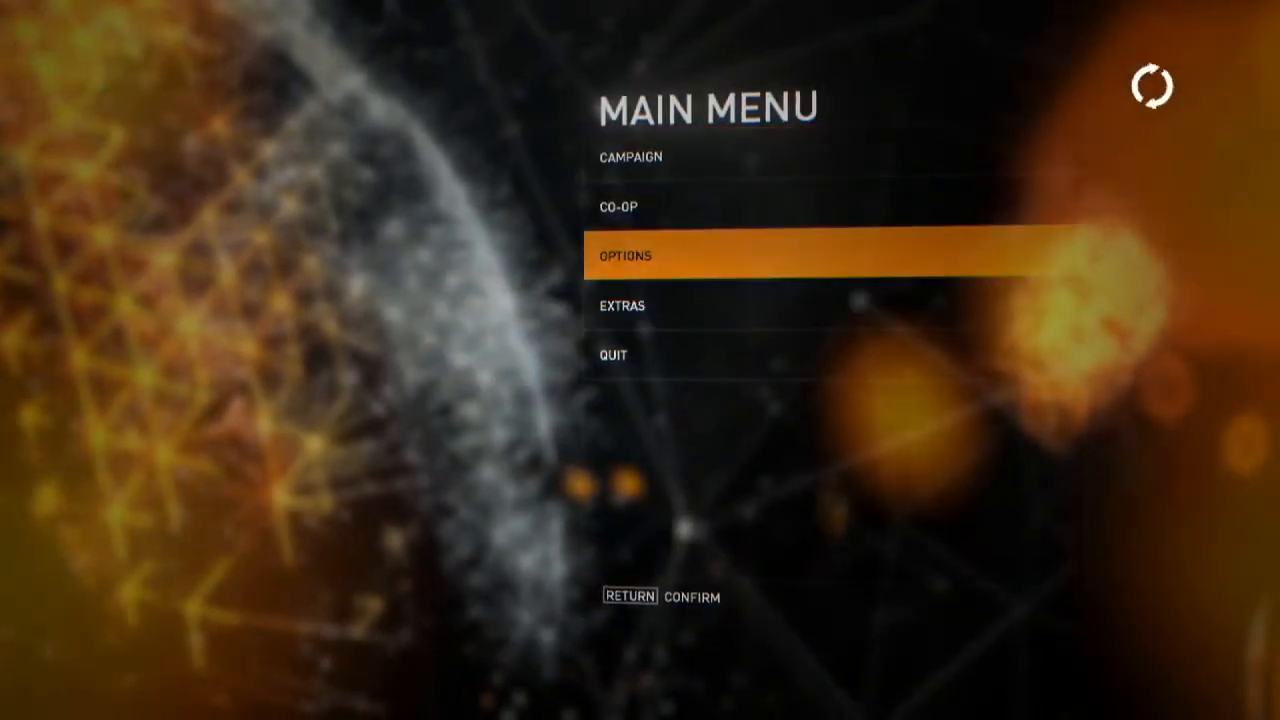
# - Review the video options, including 1920x1080 resolution at 16:9 and Model Shadows
pyautogui.click(625, 256)
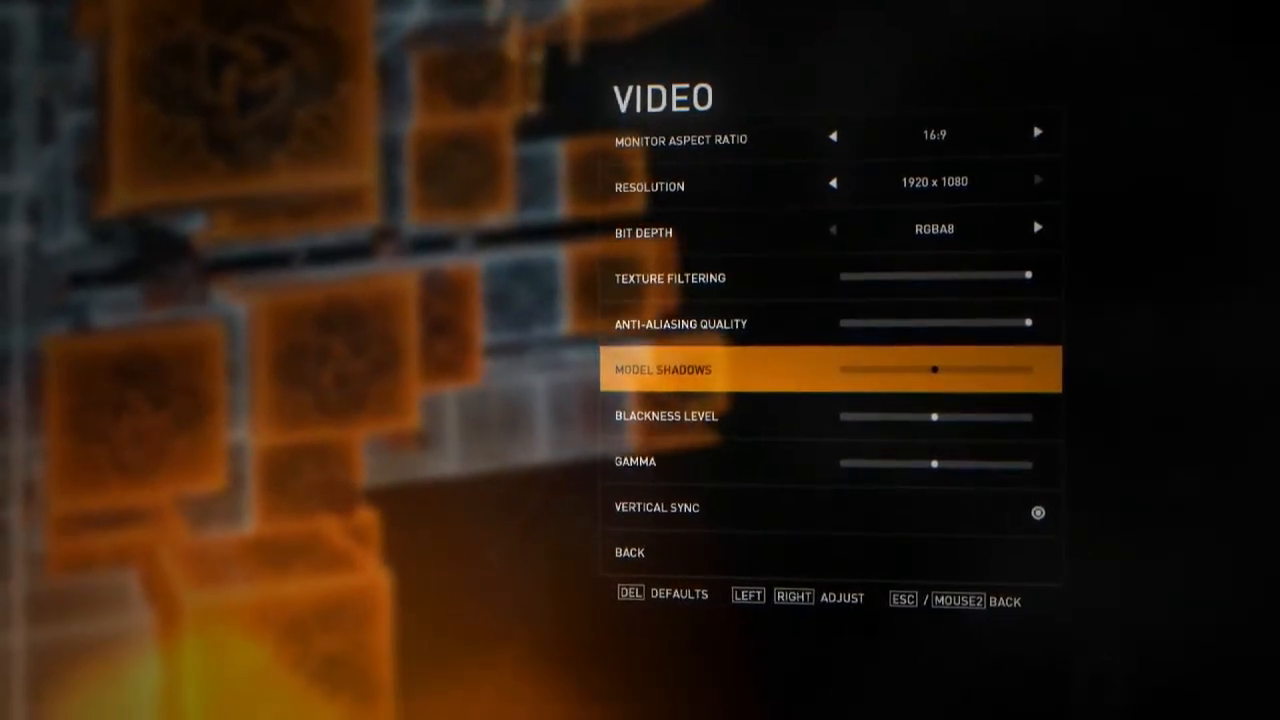
pyautogui.press('down')
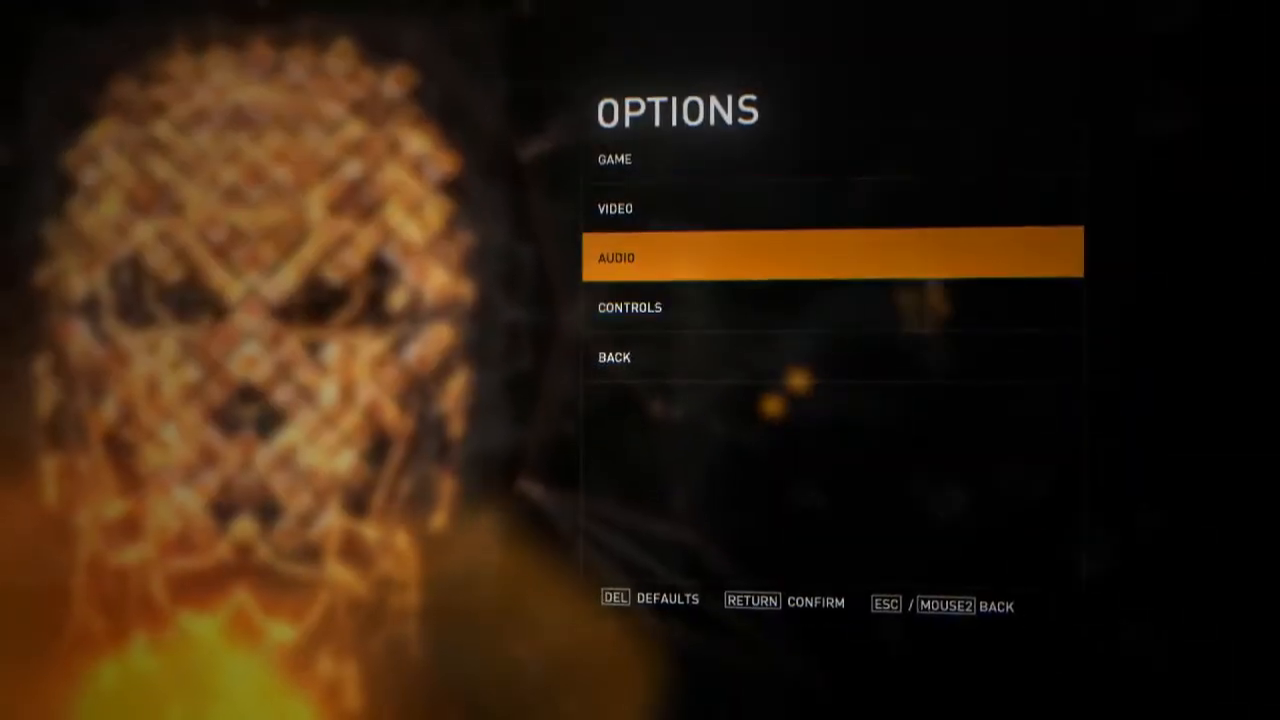
# - View the keyboard layout bindings, then the mouse Sensitivity X/Y settings
pyautogui.click(616, 258)
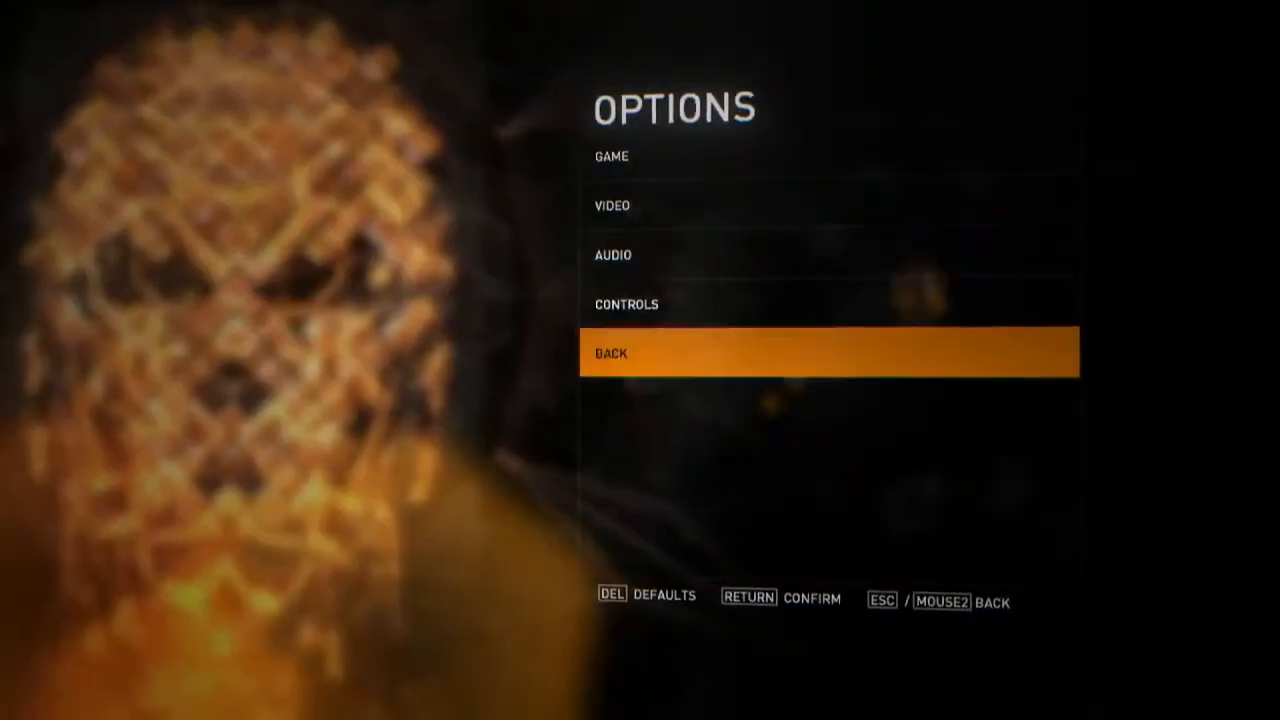
pyautogui.click(626, 304)
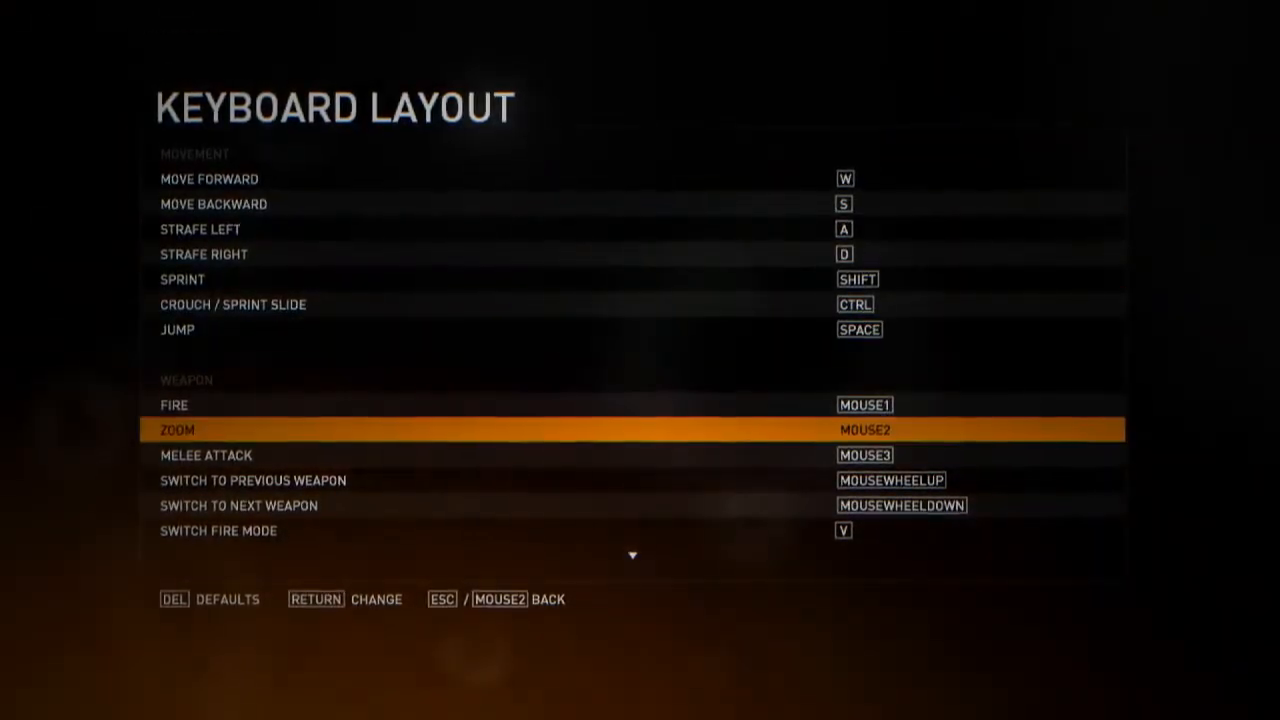
pyautogui.press('Escape')
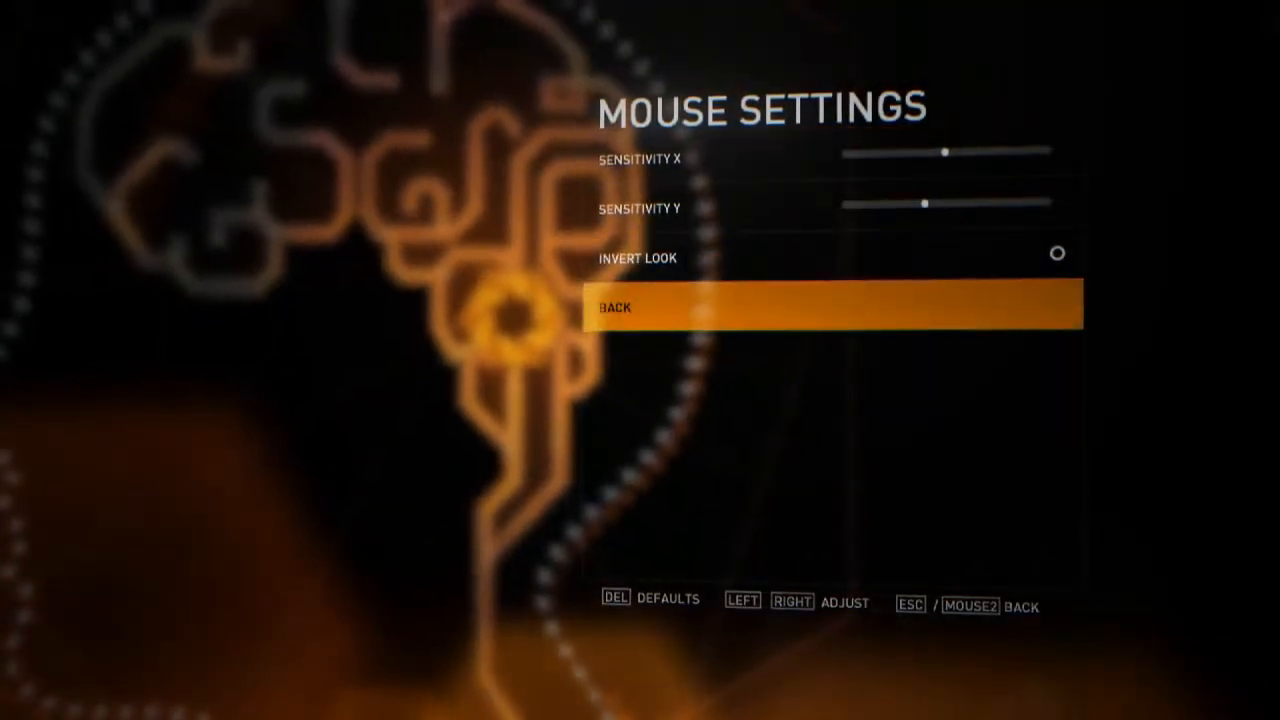
pyautogui.click(618, 308)
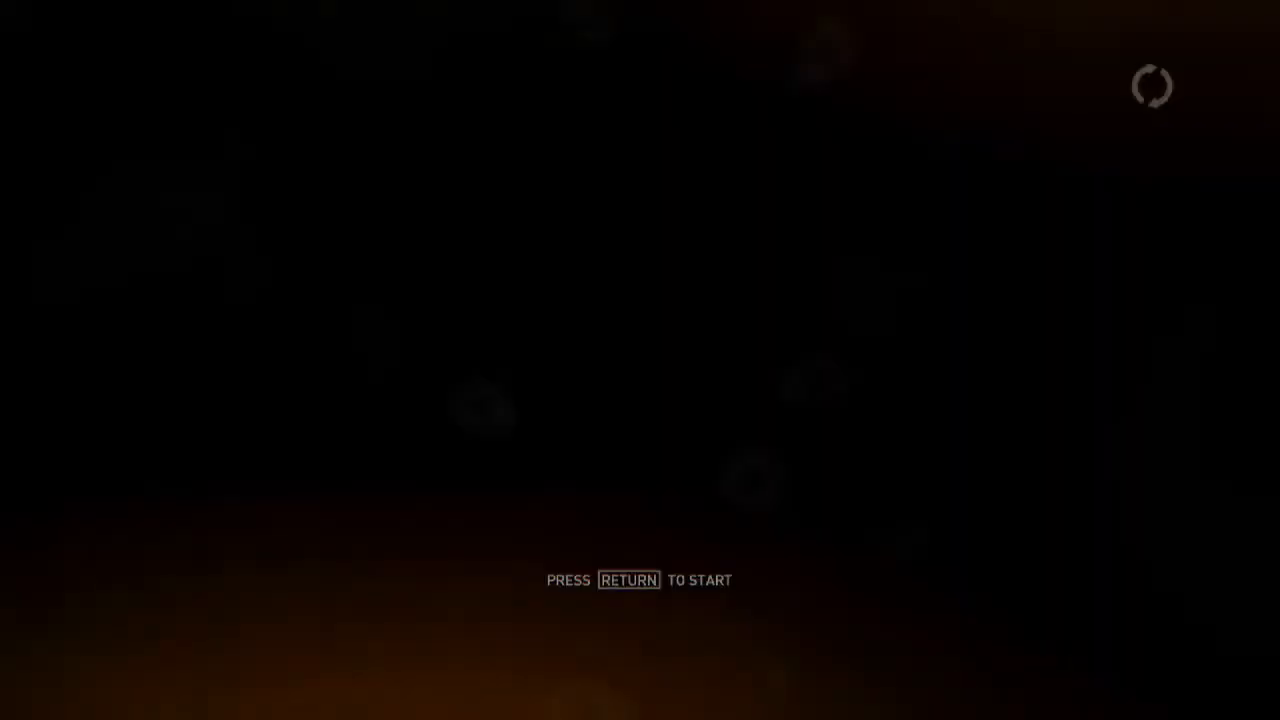
# - Start the opening mission and advance to the first execution prompt
pyautogui.press('Return')
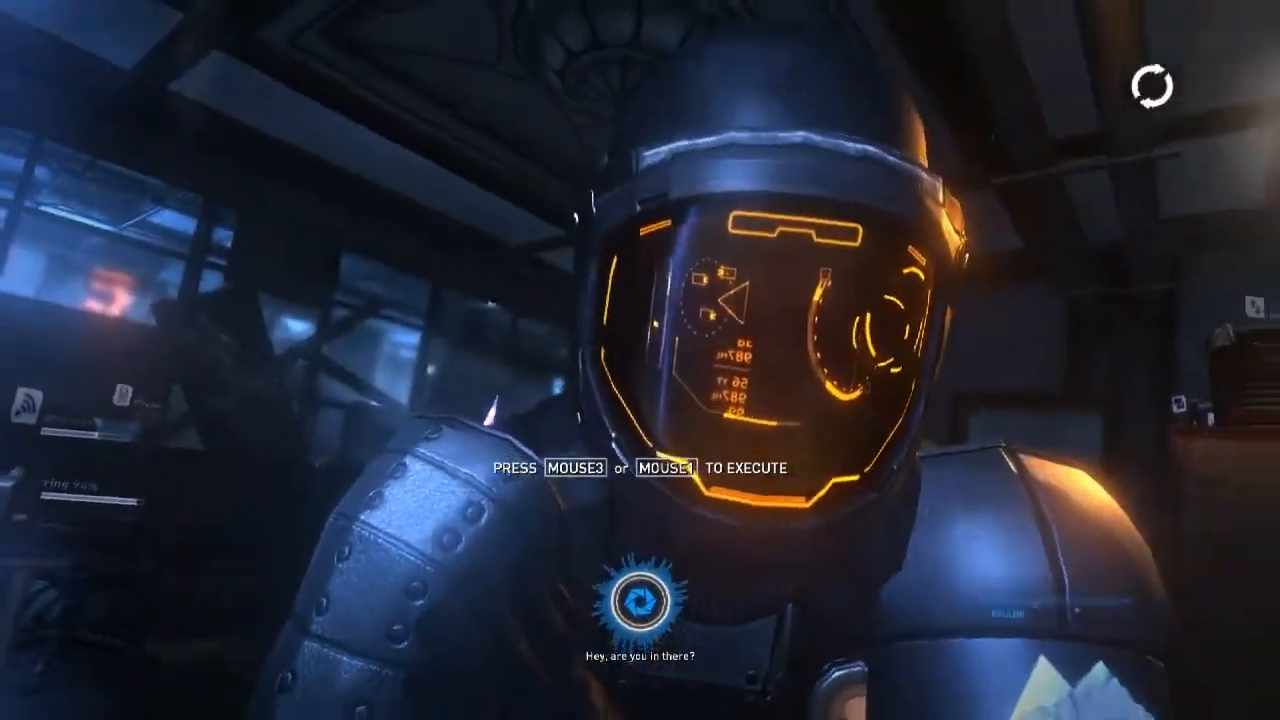
# - Execute the armored enemy, explore the room, and bring up the pause options
pyautogui.press('f1')
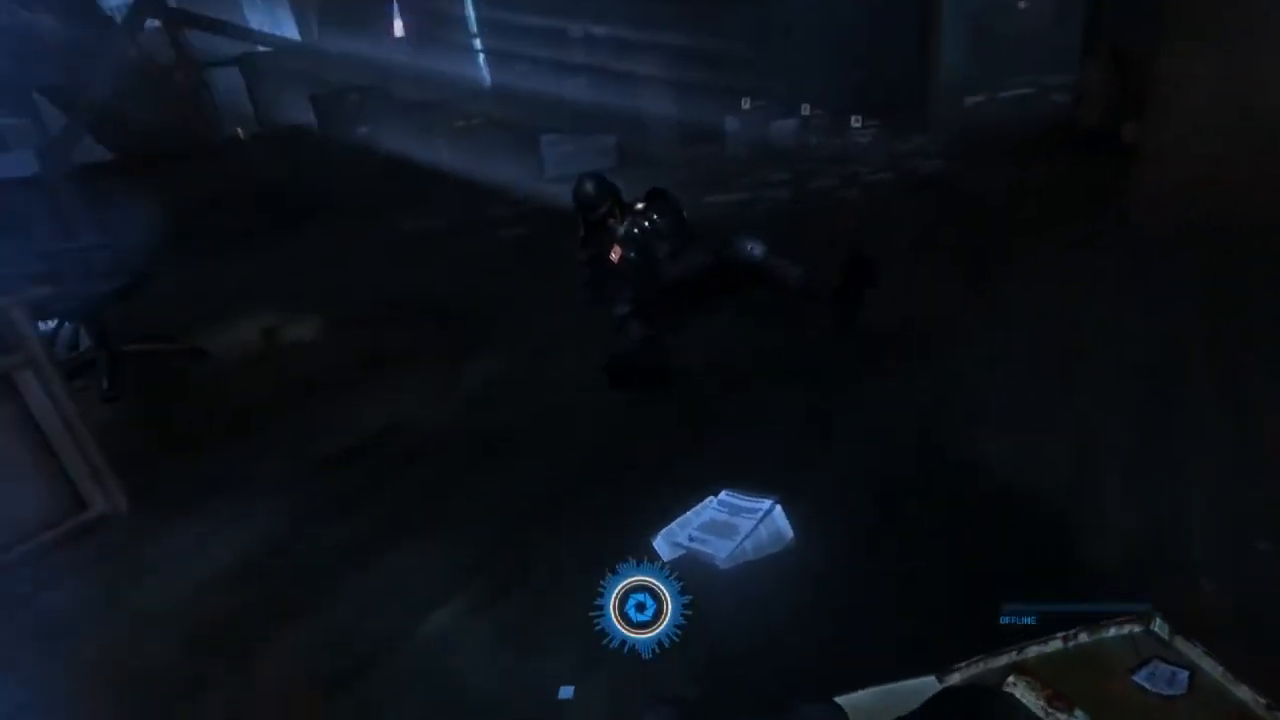
pyautogui.press('q')
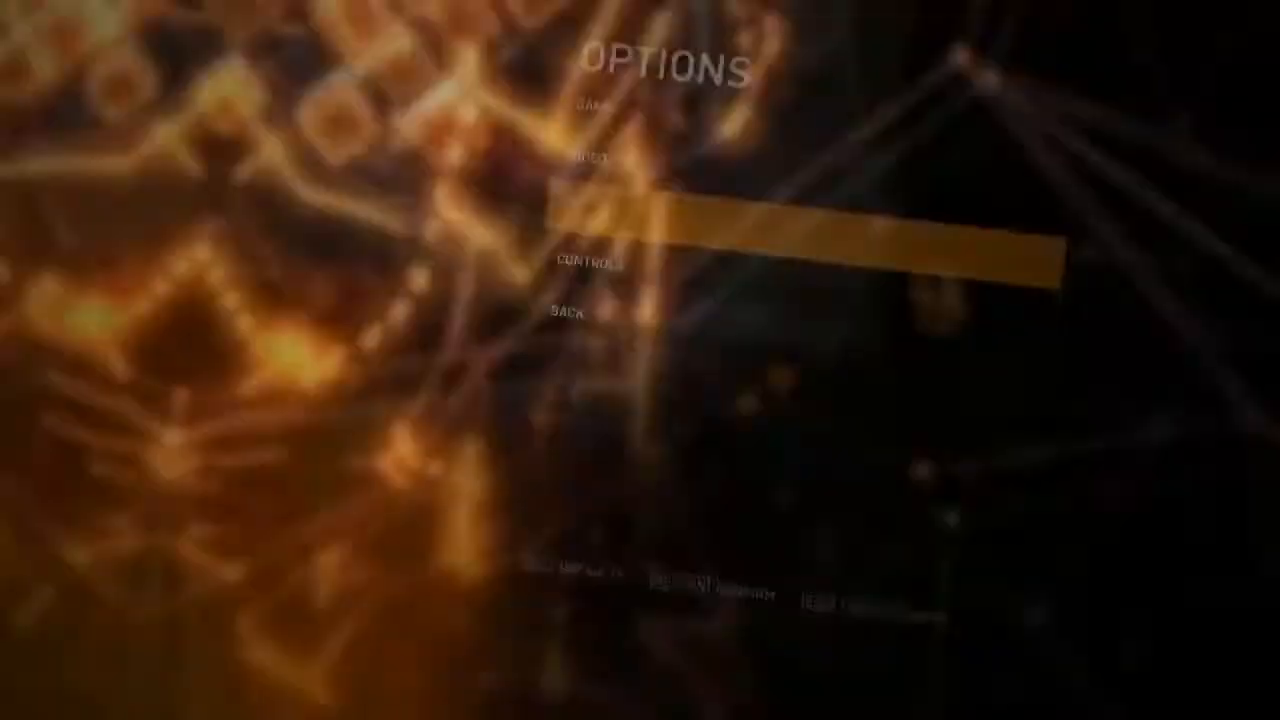
# - Lower Sensitivity X in Controls > Mouse Settings and return to the mission
pyautogui.click(587, 262)
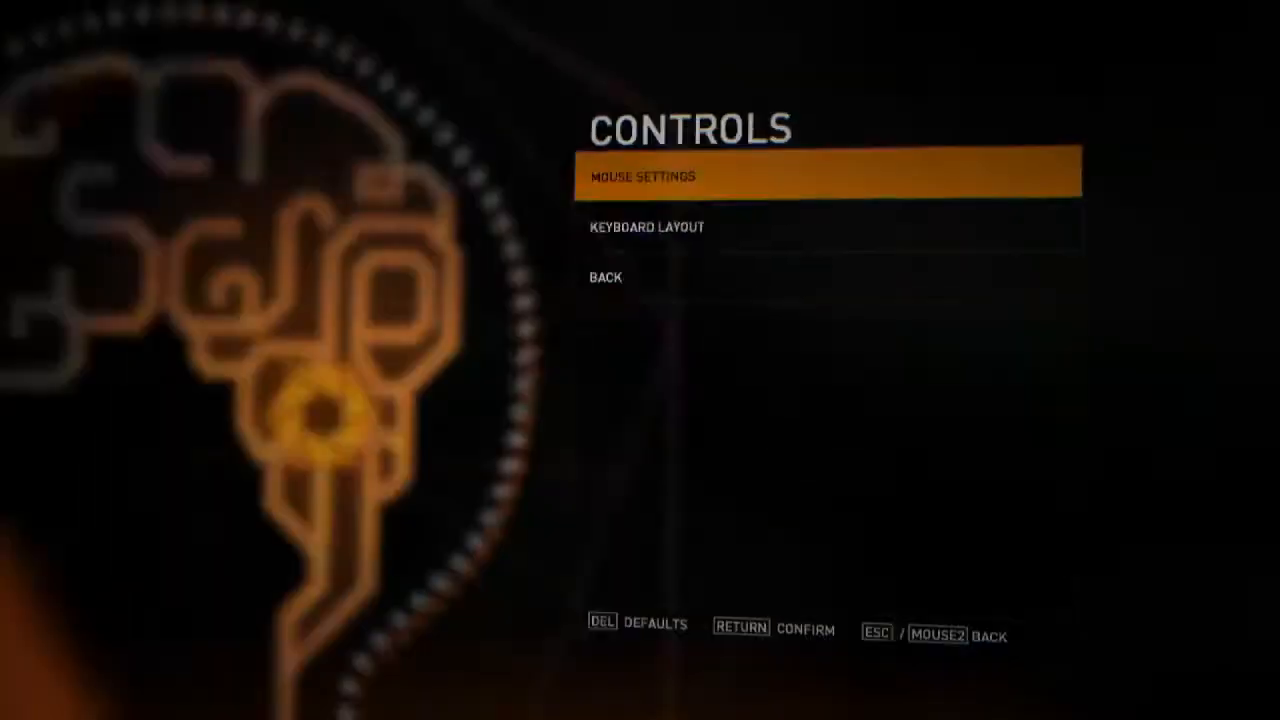
pyautogui.click(640, 176)
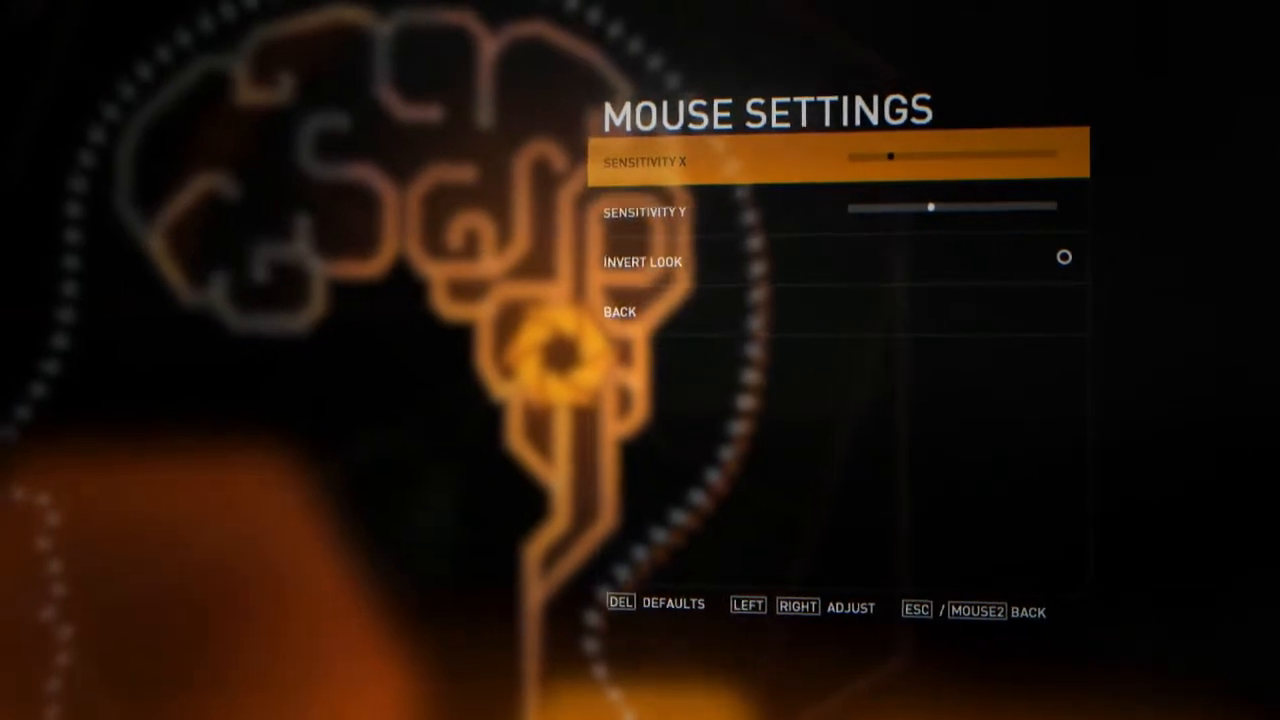
pyautogui.press('Down')
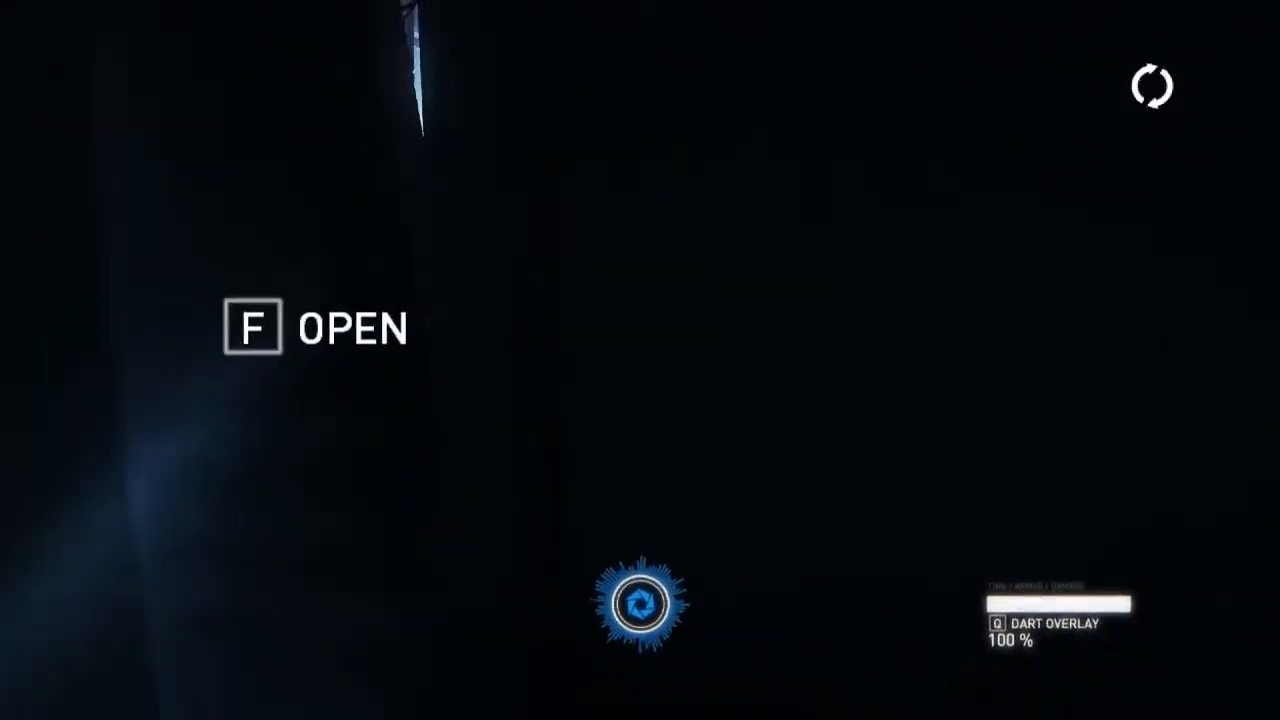
# - Open the door, breach and kill the enemy, then pick up the APP3 pistol
pyautogui.press('f')
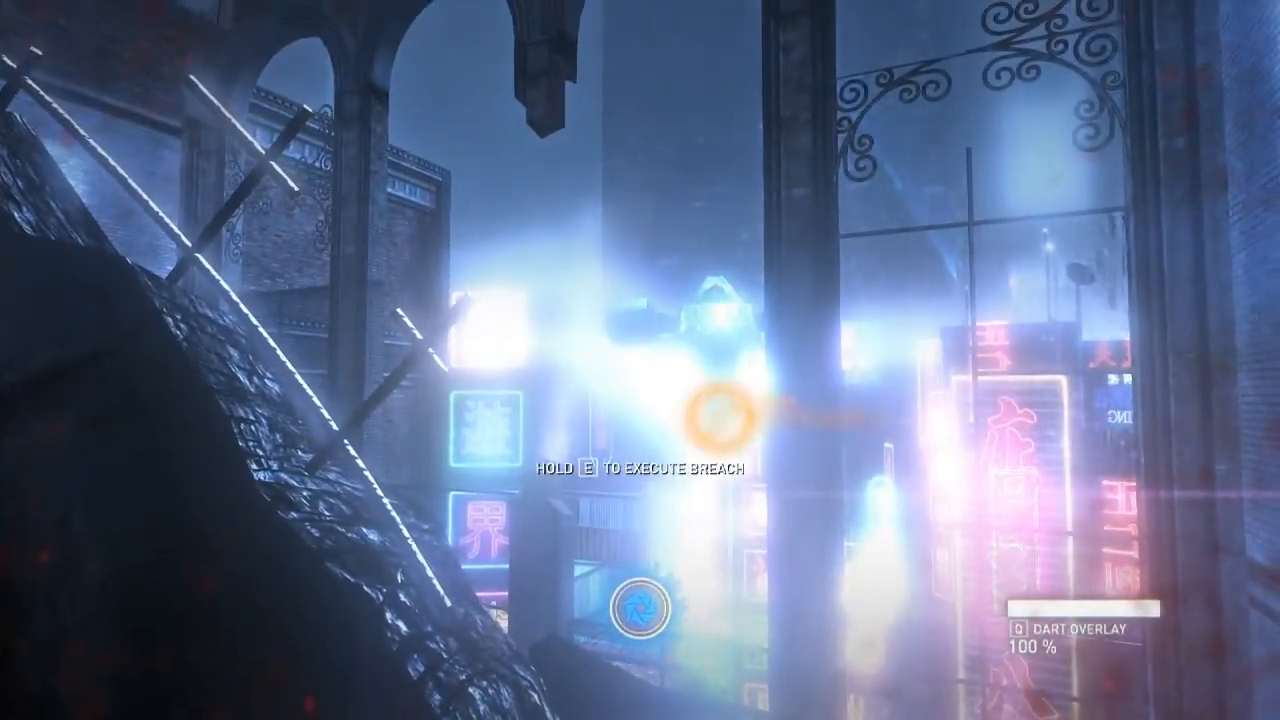
pyautogui.press('e')
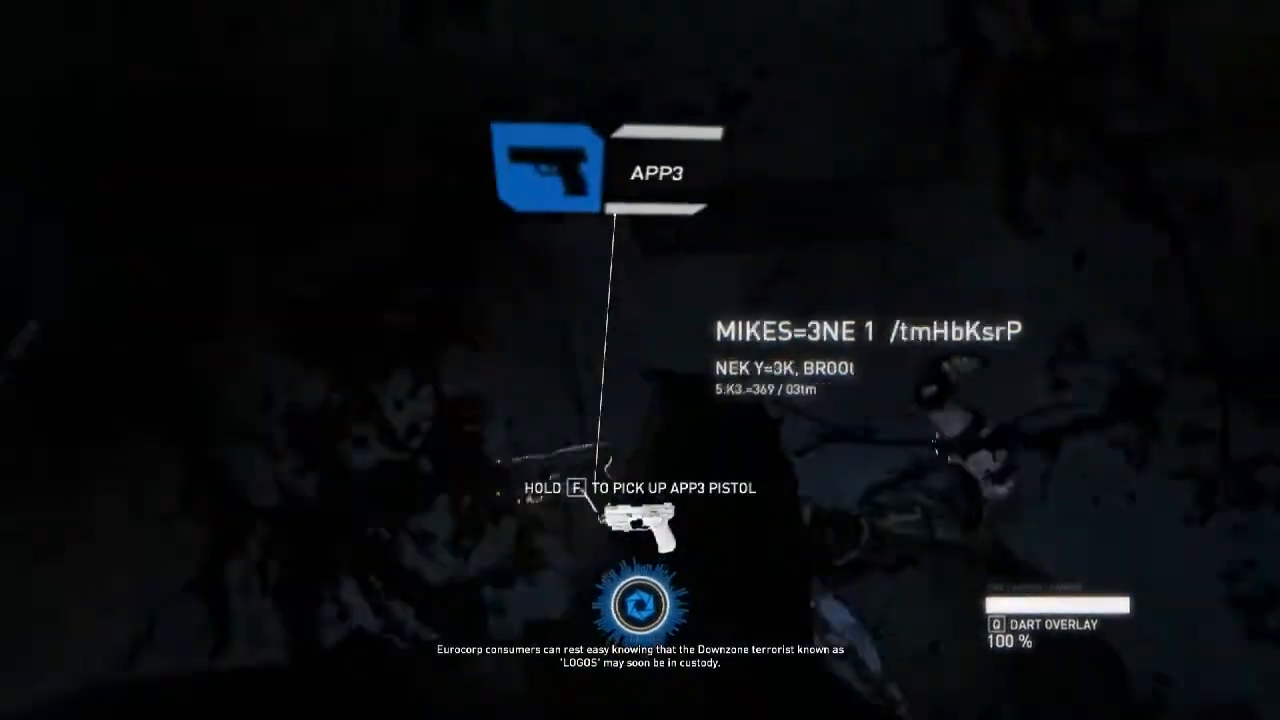
pyautogui.press('f')
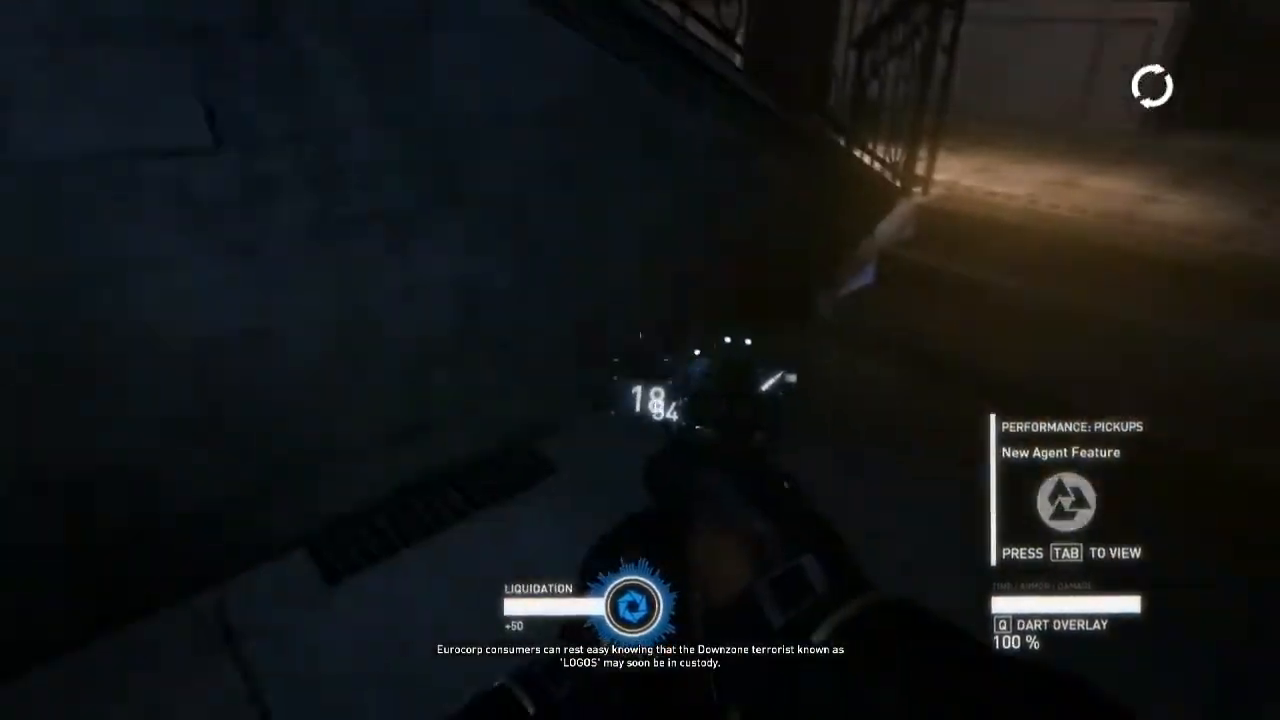